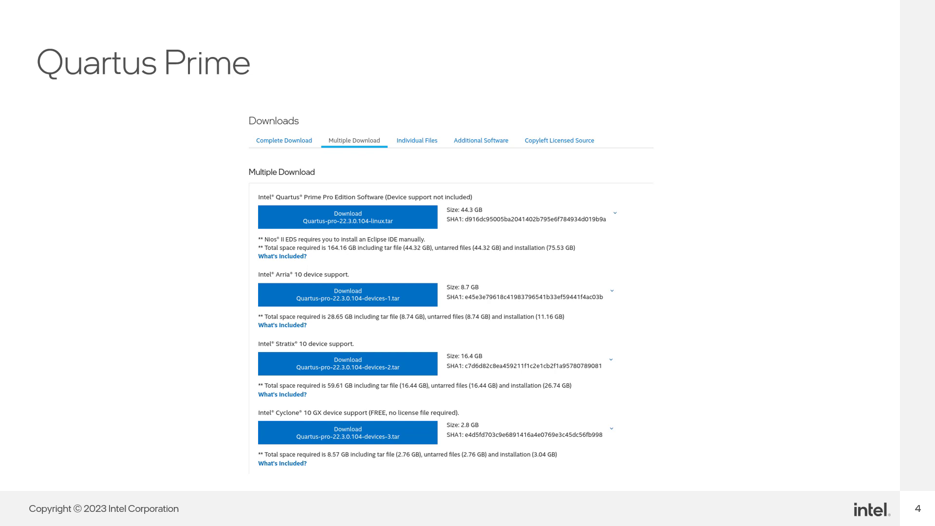
# - Advance the slideshow past the Quartus Prime downloads slide
pyautogui.press('Right')
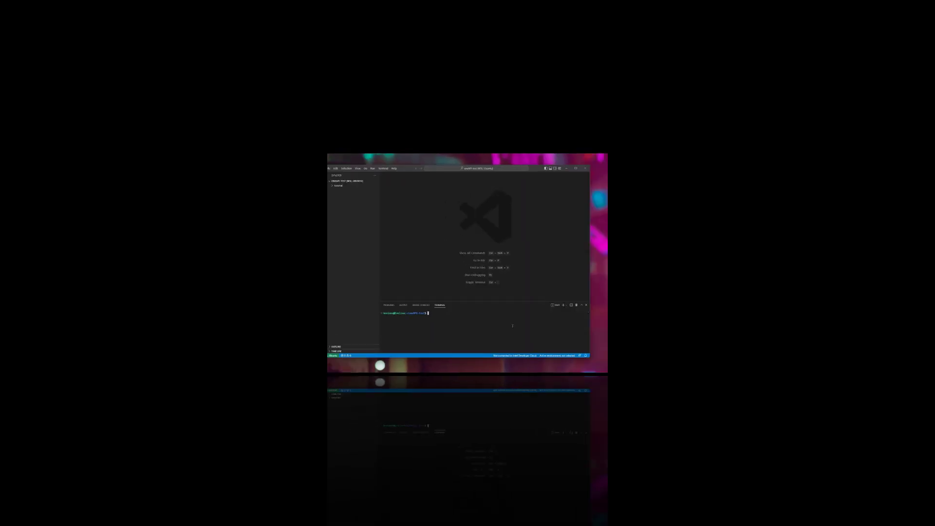
# - Create the FPGA Compile getting-started sample from the oneAPI browser into the tutorial folder
pyautogui.click(549, 169)
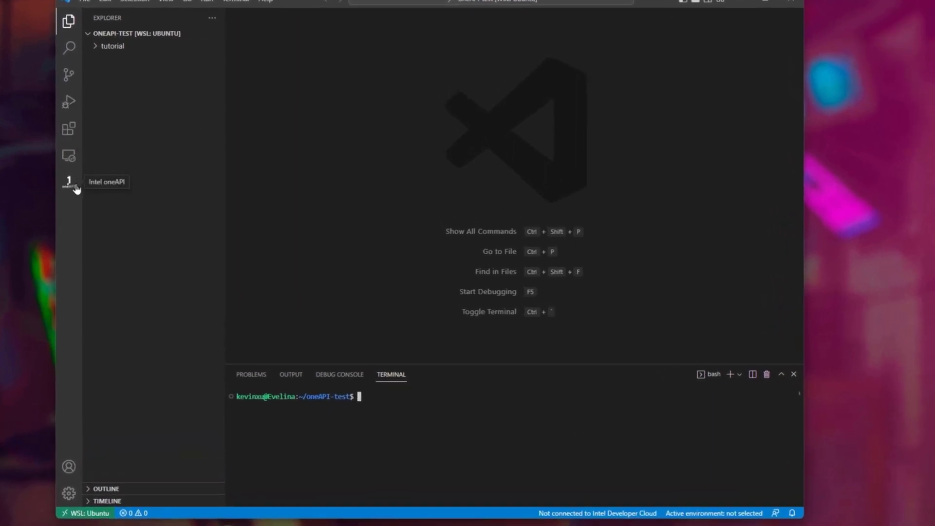
pyautogui.click(68, 182)
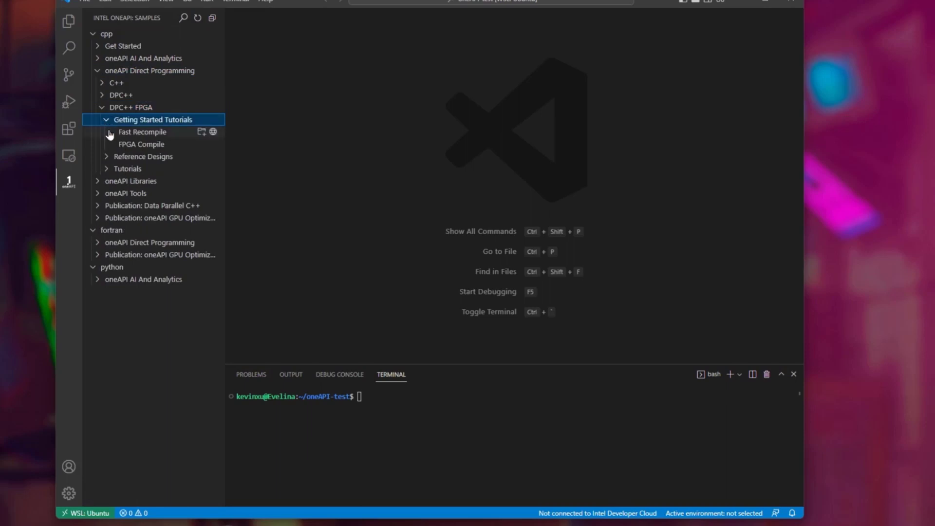
pyautogui.moveTo(191, 147)
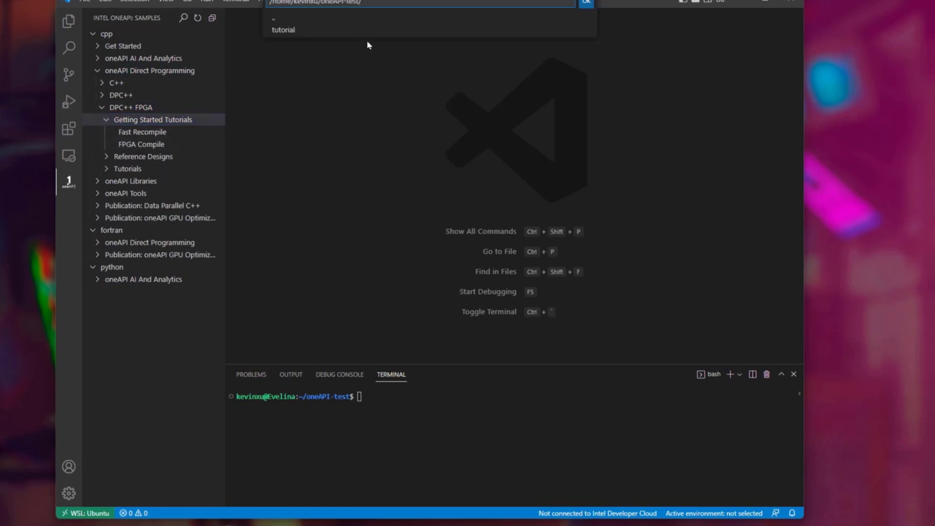
pyautogui.click(282, 31)
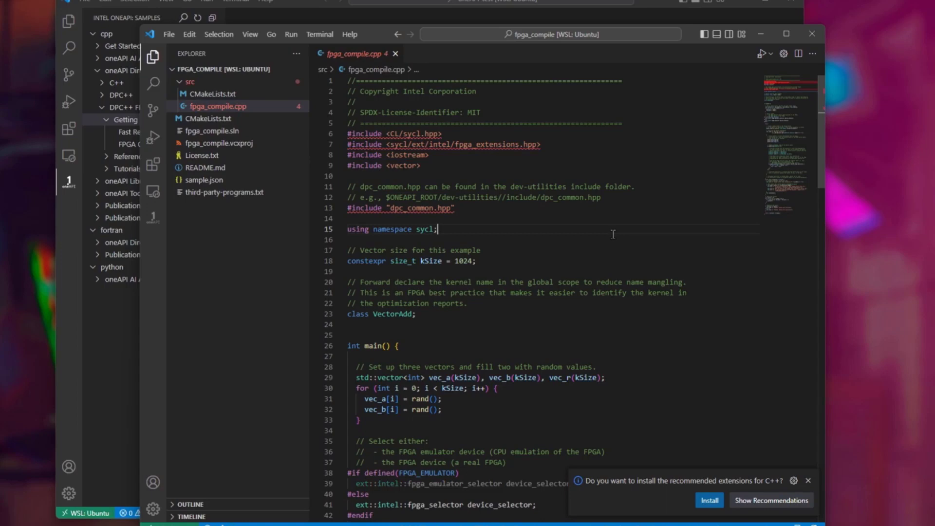
# - Run icpx in a new terminal in the sample folder and see 'command not found'
pyautogui.scroll(-3)
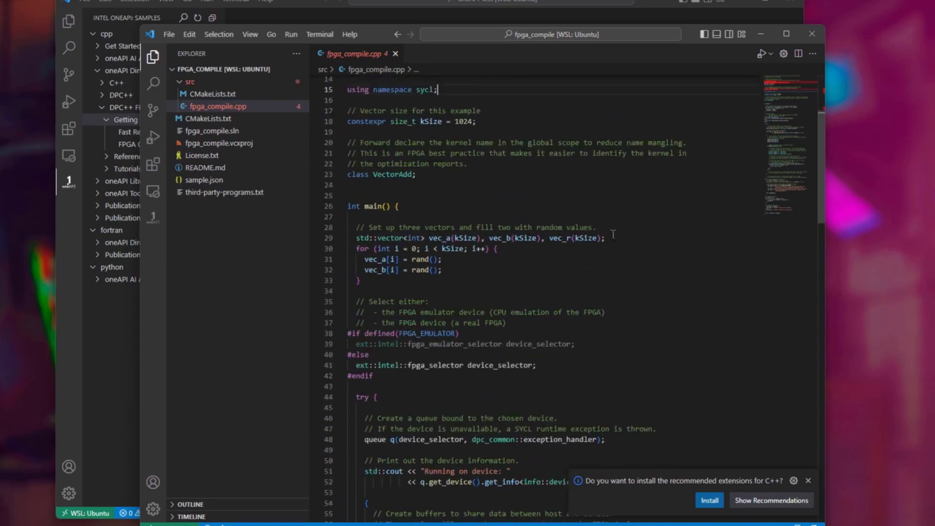
pyautogui.scroll(3)
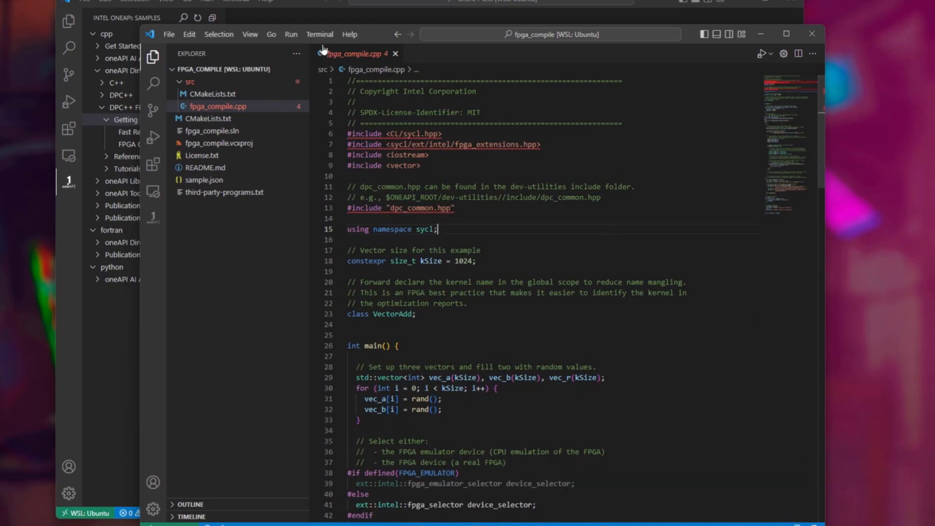
pyautogui.click(319, 33)
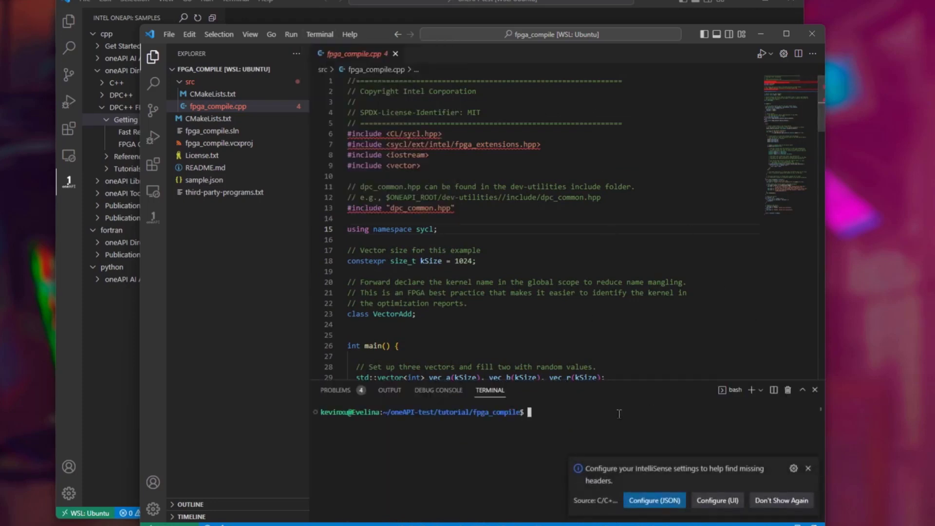
pyautogui.click(808, 469)
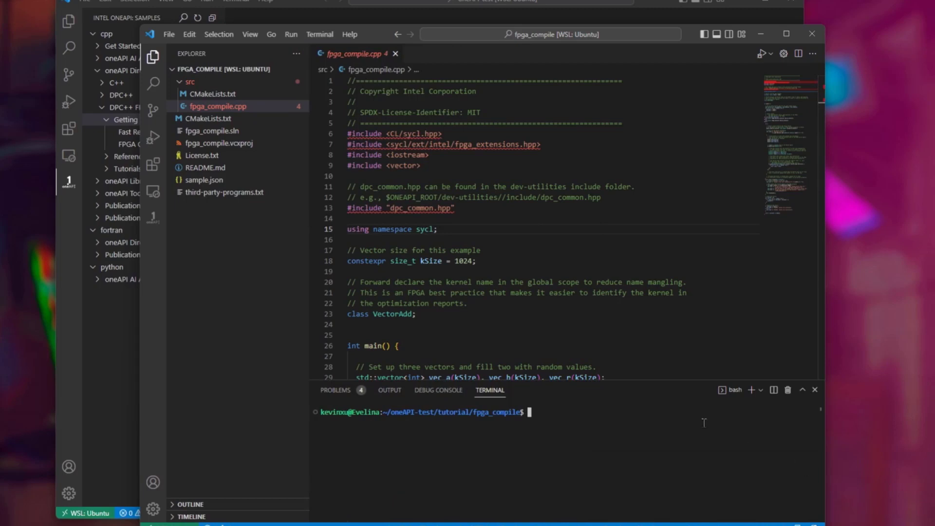
pyautogui.write('ic')
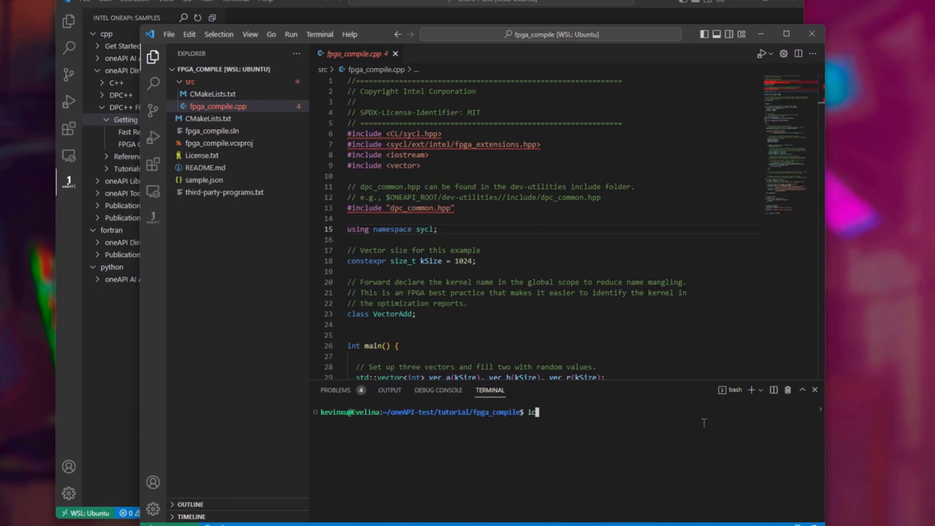
pyautogui.press('Return')
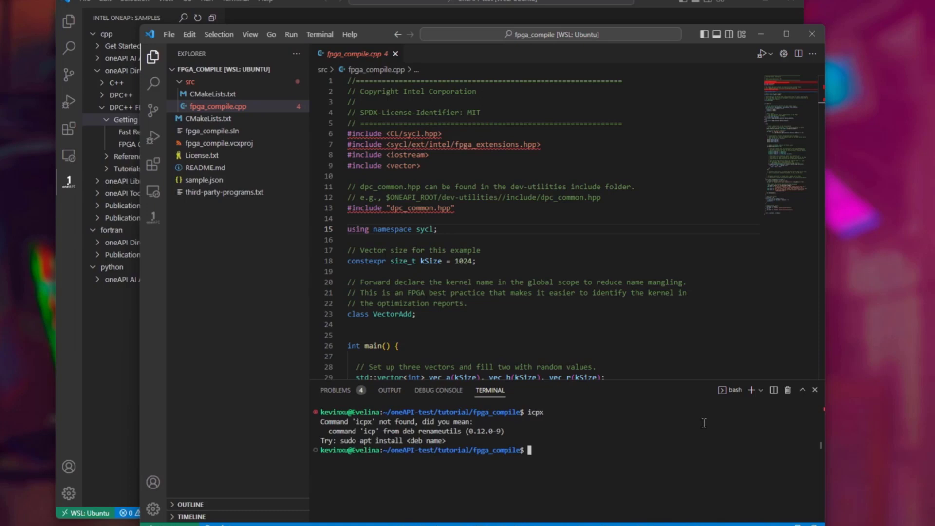
pyautogui.write('sq')
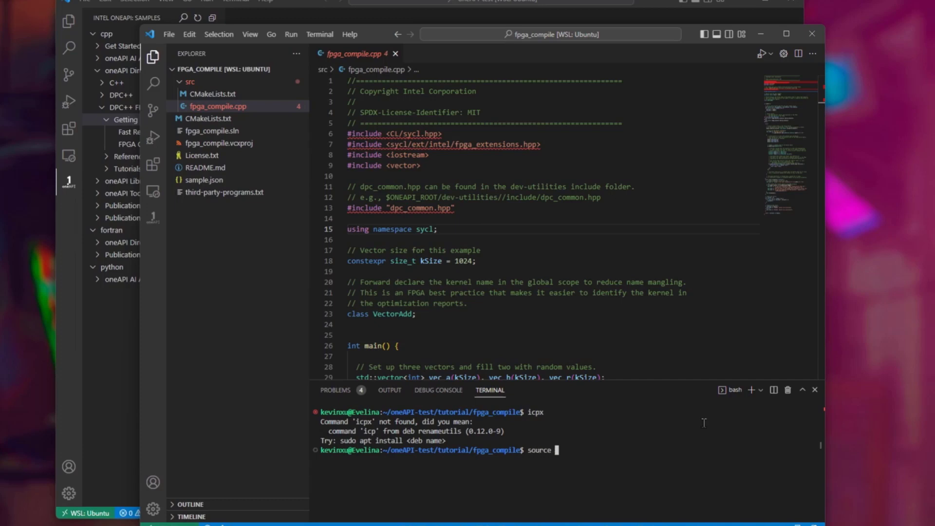
# - Source /opt/intel/oneapi/setvars.sh to load the oneAPI environment into the shell
pyautogui.write('/o')
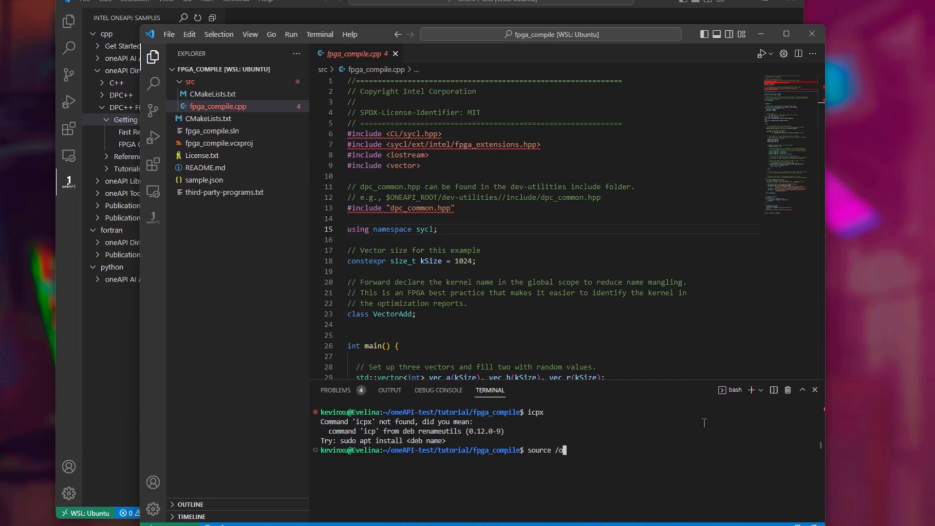
pyautogui.write('pt/intel/')
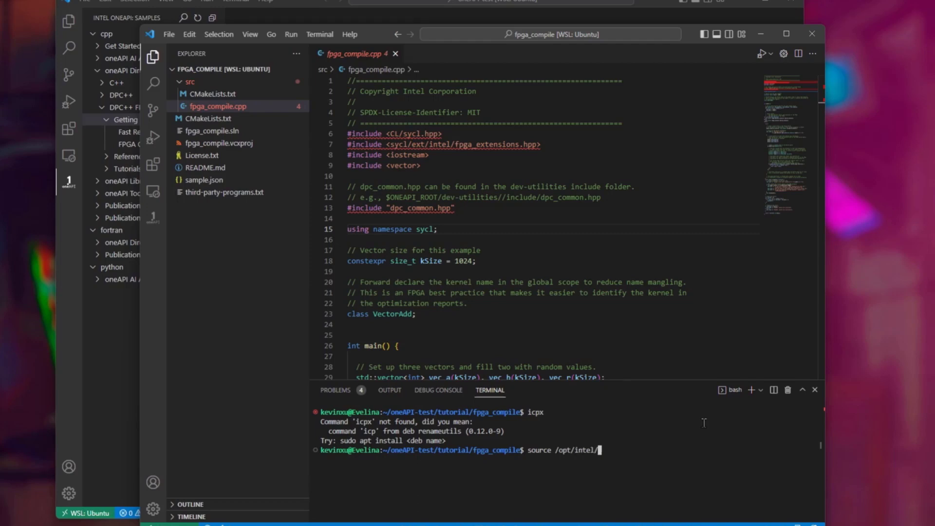
pyautogui.write('o')
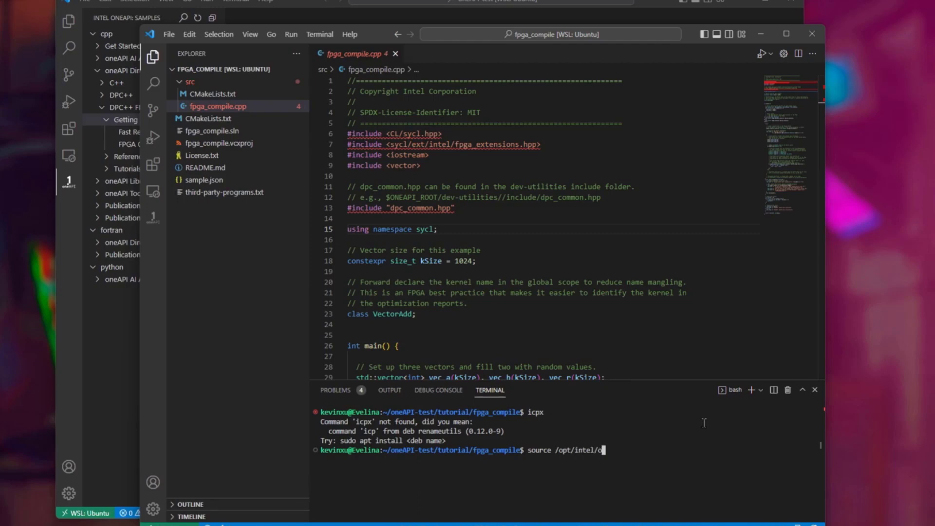
pyautogui.write('neapi/setvars.sh')
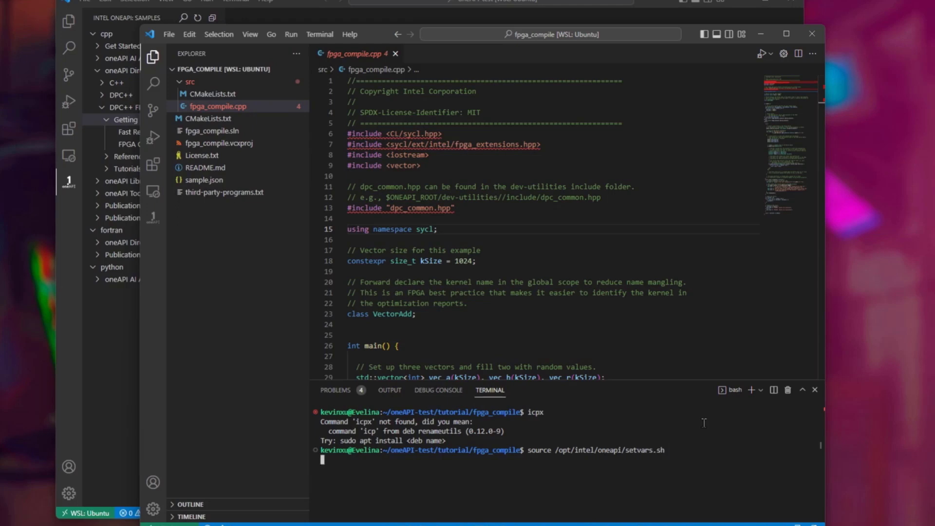
pyautogui.press('Return')
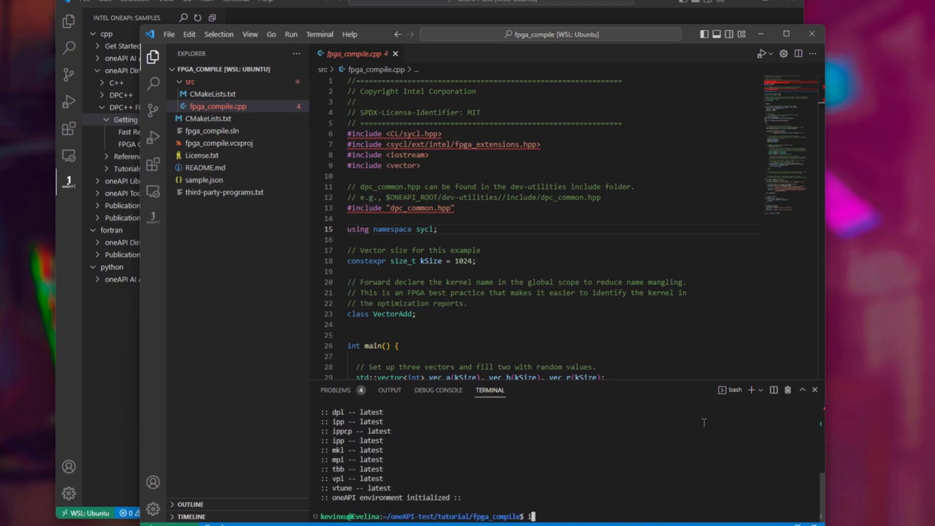
# - Run icpx again, now found and reporting only 'no input files'
pyautogui.write('icpx')
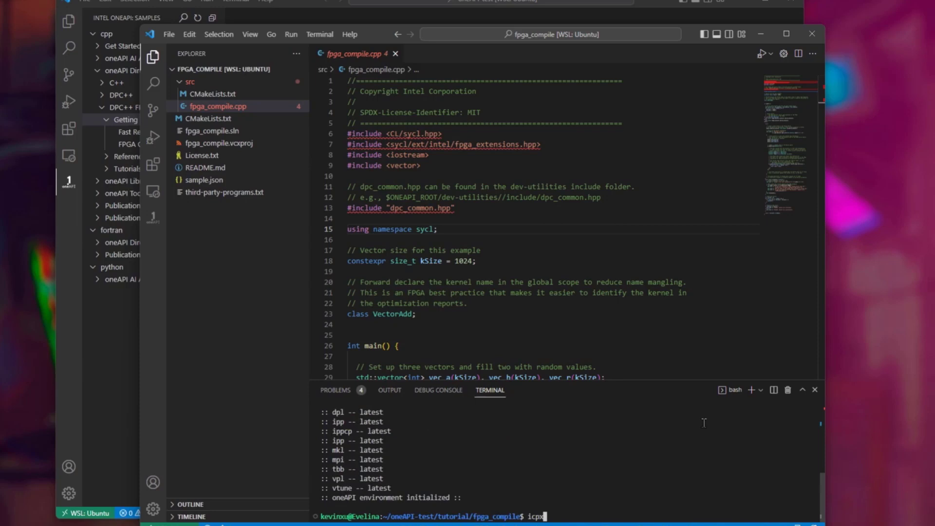
pyautogui.press('Return')
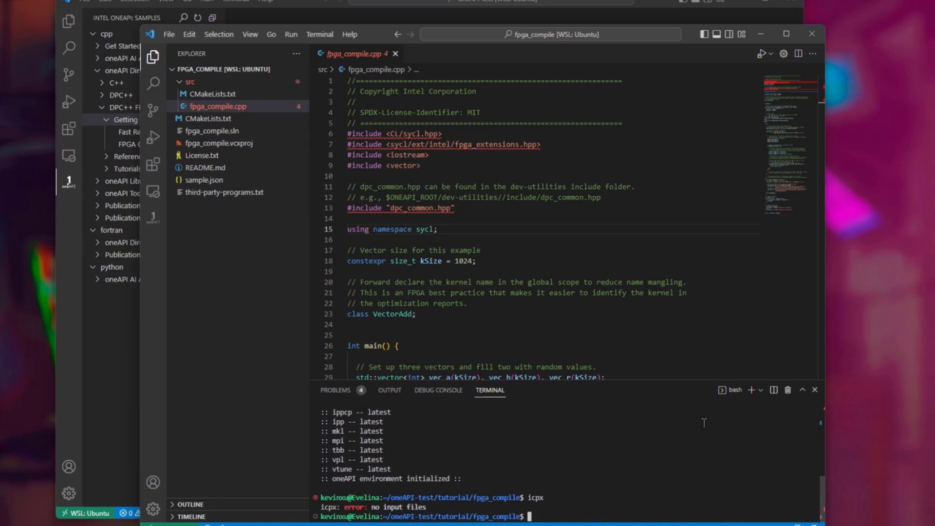
pyautogui.write('mkdir bui')
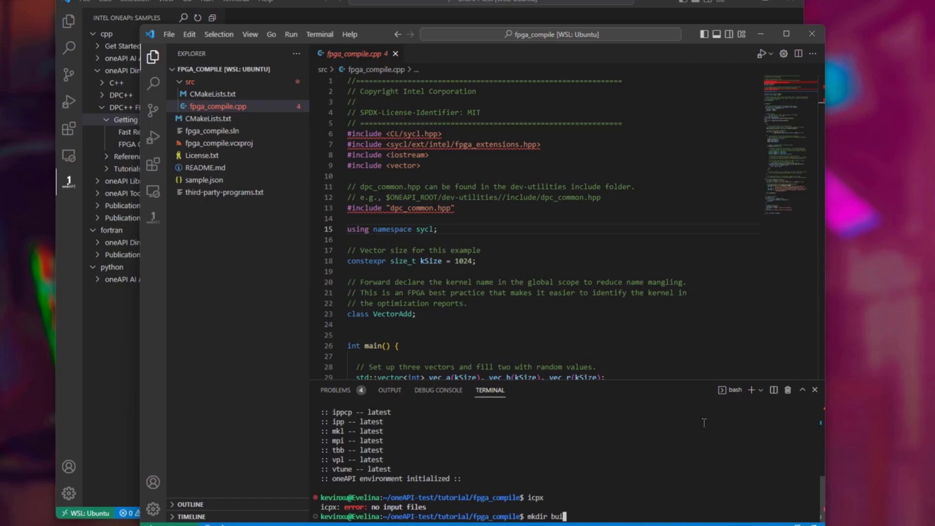
# - Create and enter build, run cmake .. and make fpga_emu, then start ./fpga_compile.fpga_emu
pyautogui.press('Return')
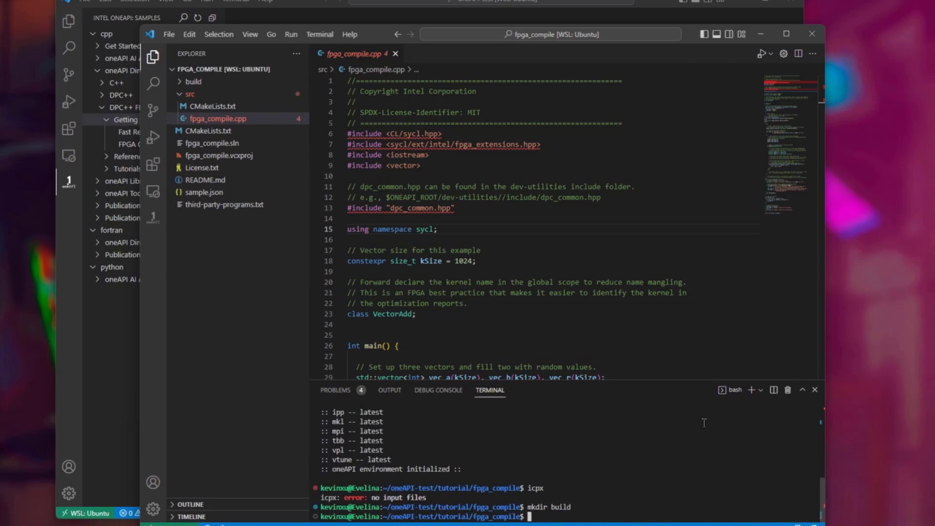
pyautogui.write('cd build/')
pyautogui.write('make')
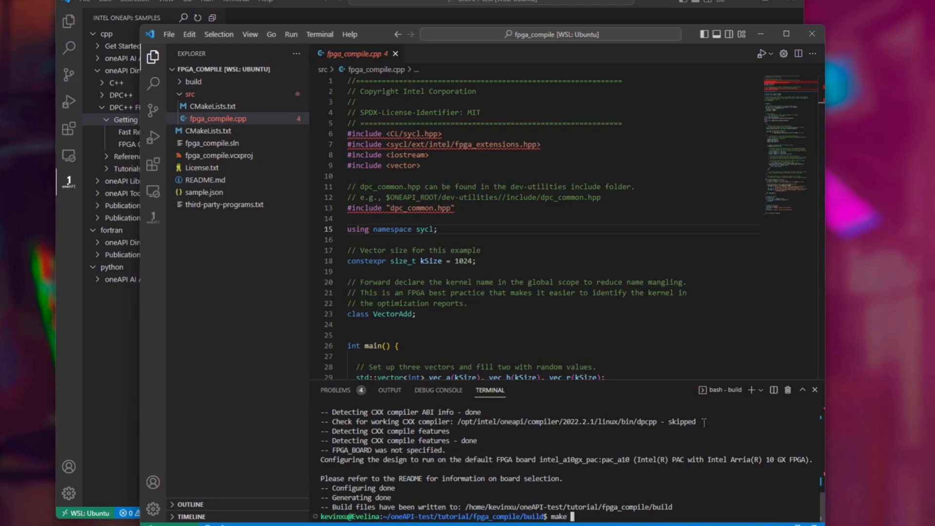
pyautogui.write('fpga_emu')
pyautogui.write('ls')
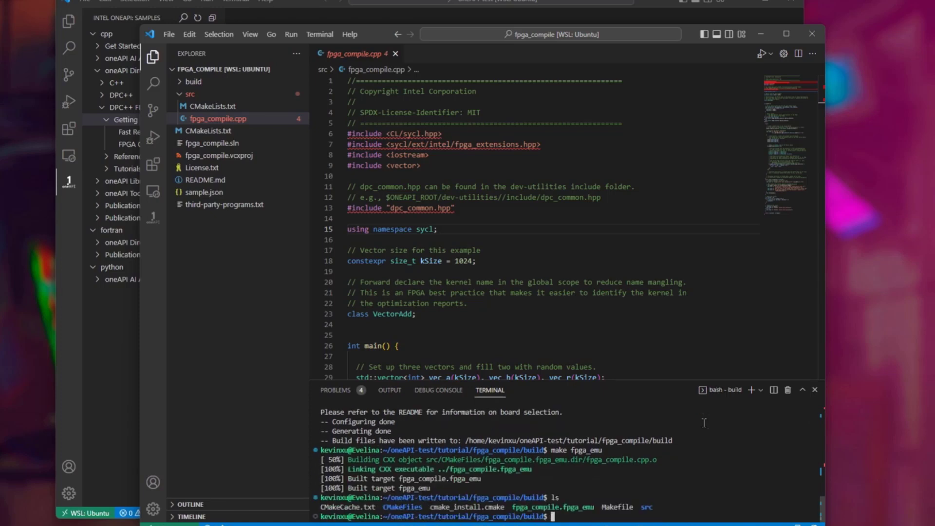
pyautogui.write('./')
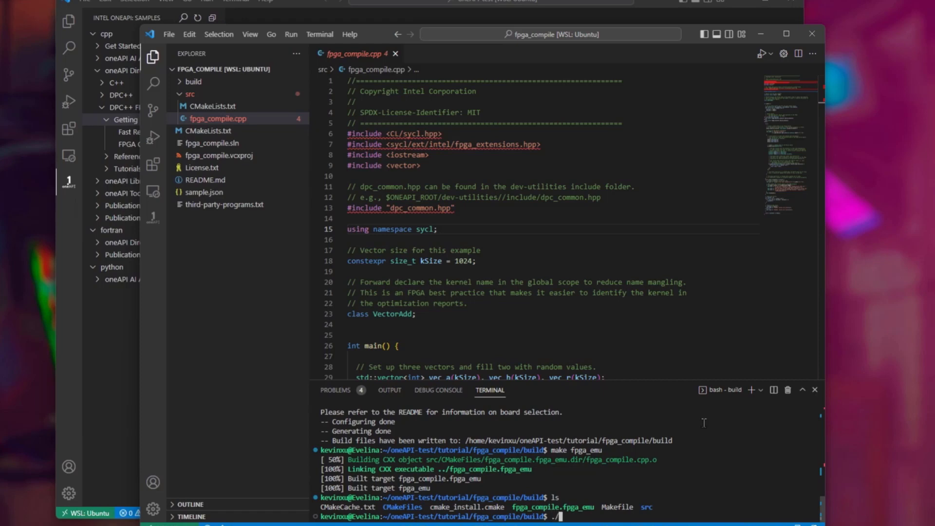
pyautogui.write('fpga')
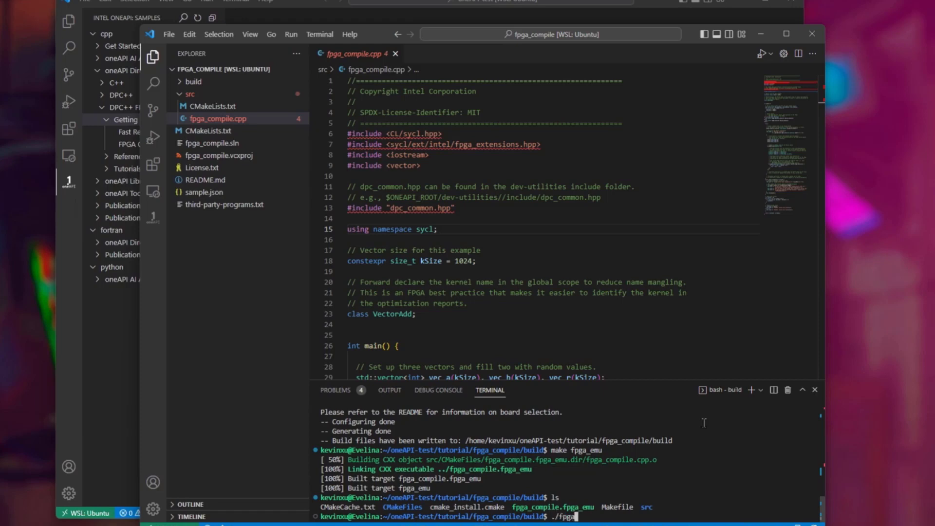